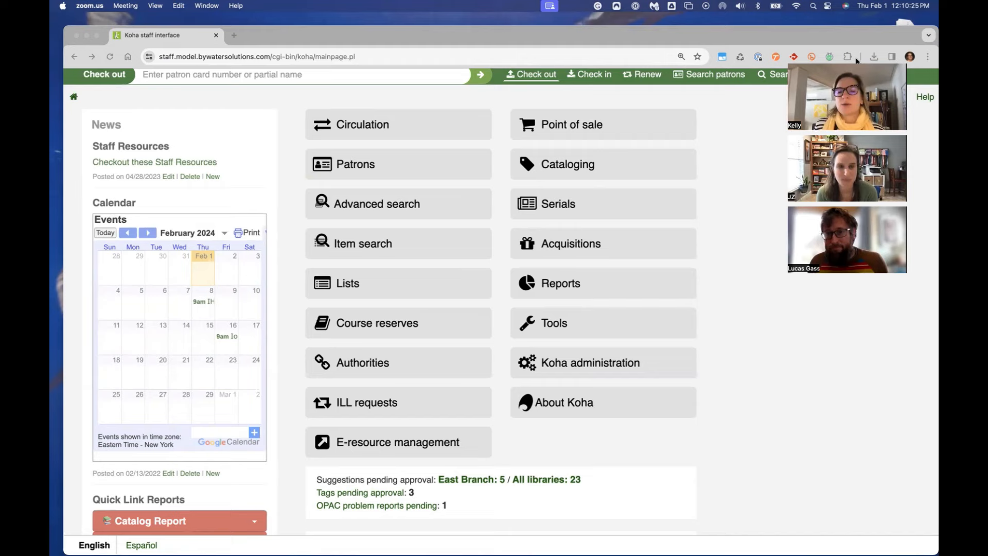
Bring Chrome forward and enter the Cataloging module from the Koha staff home page
left_click(566, 163)
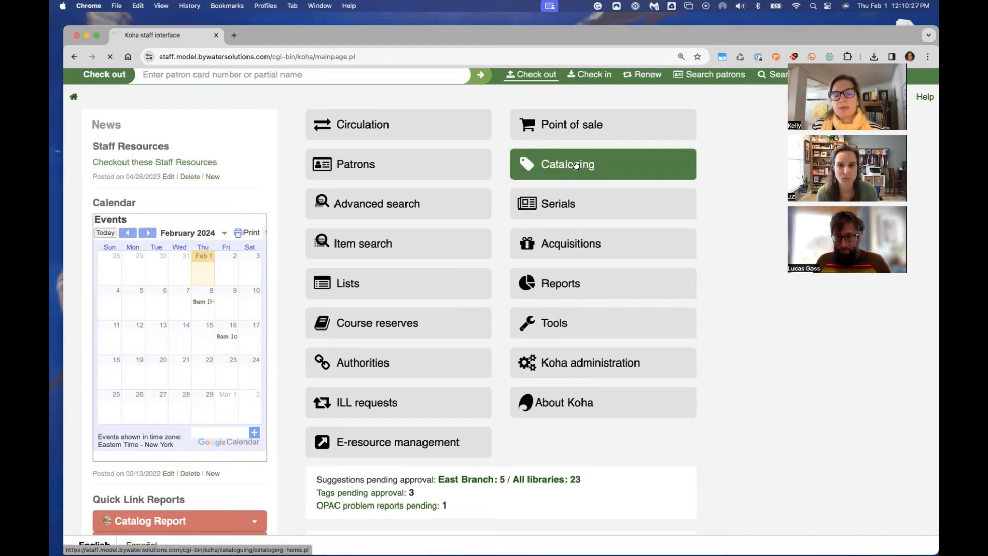
left_click(566, 164)
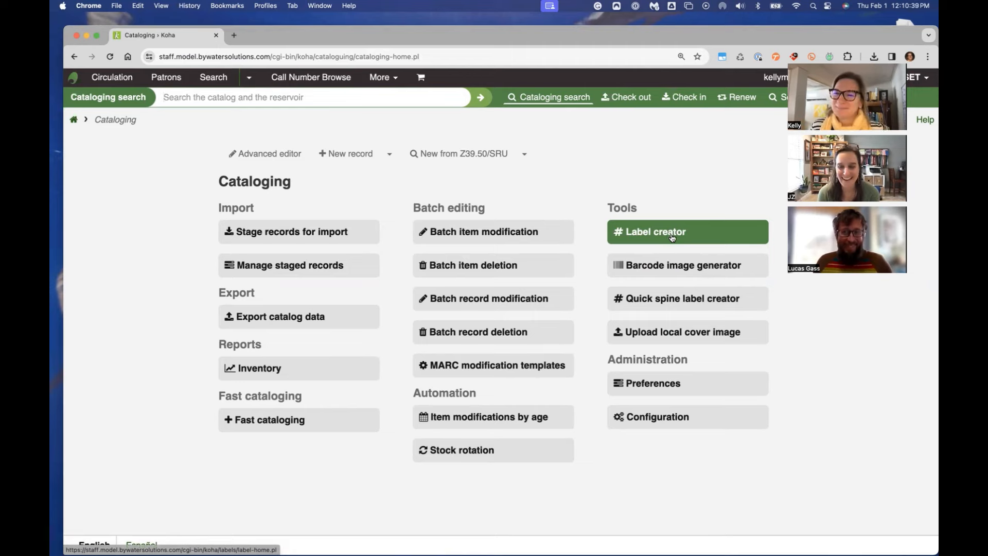
Go to the Label creator tool and look through its New and Manage menus
left_click(655, 231)
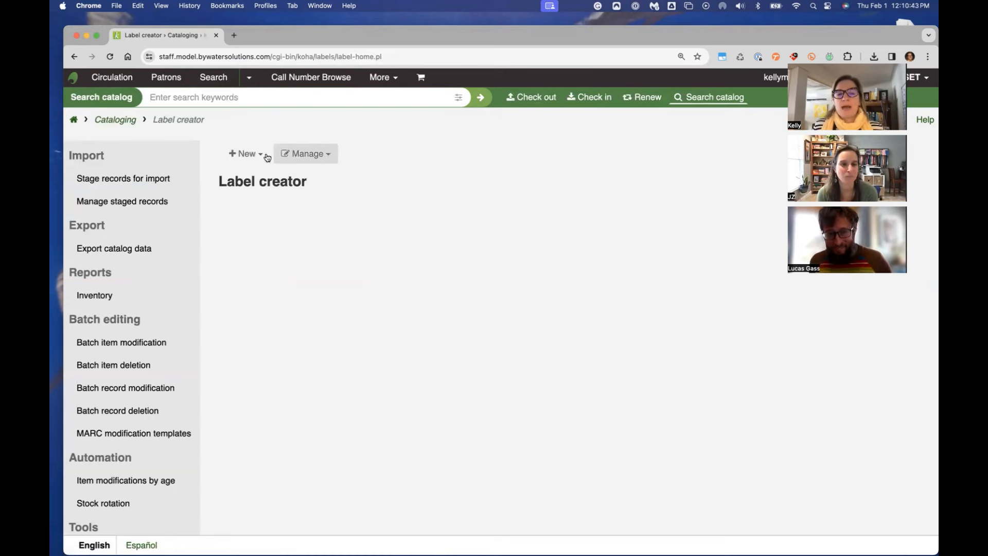
left_click(245, 153)
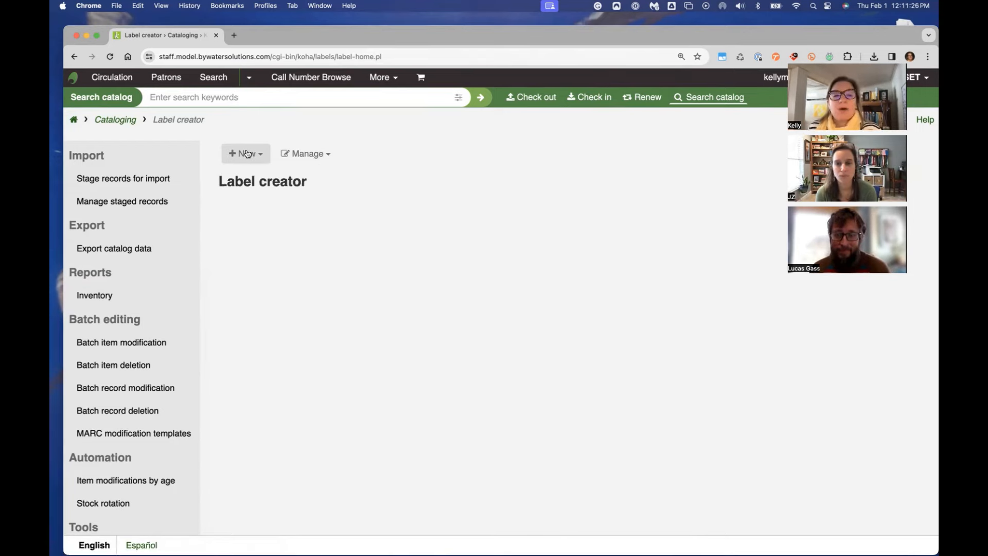
left_click(245, 153)
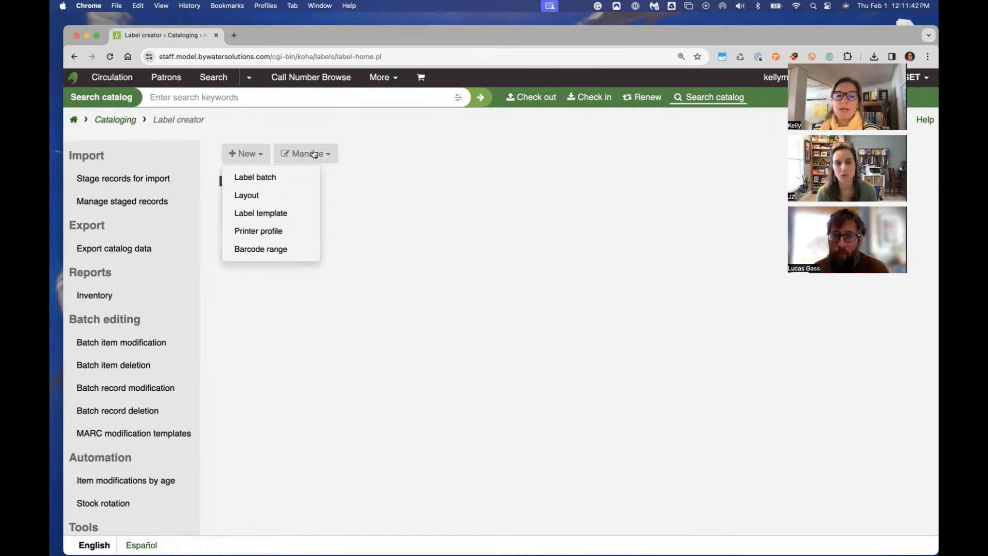
List the label templates: Avery 5160 1 x 2-5/8 and Demco Spine Label
left_click(260, 213)
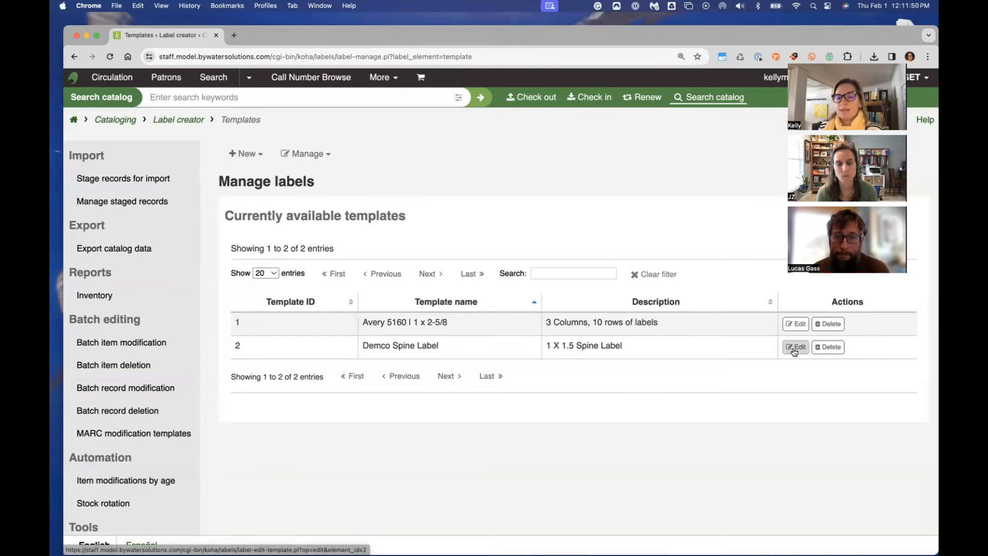
Edit the Demco Spine Label template showing 1.5 by 1 inch labels, 5 columns, 10 rows
left_click(795, 347)
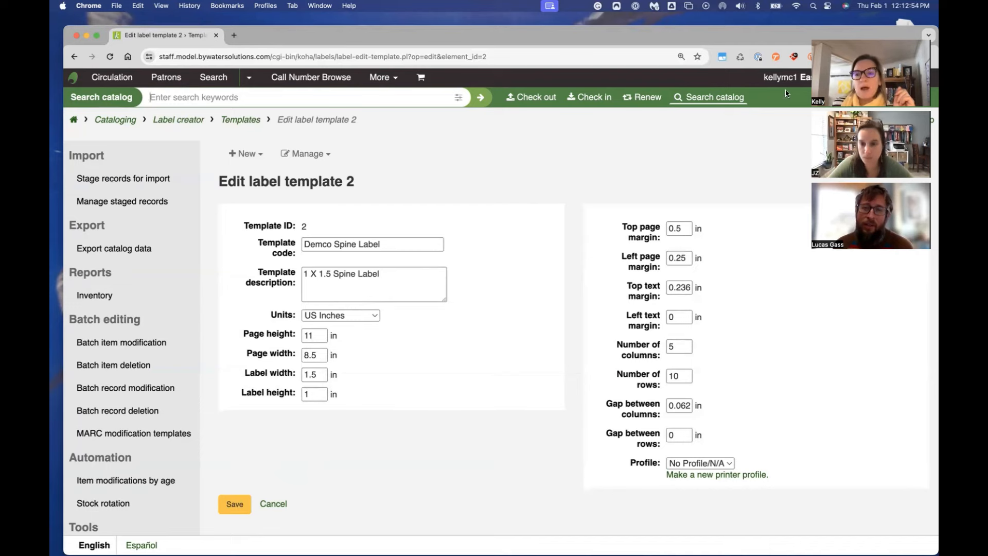
mouse_move(661, 151)
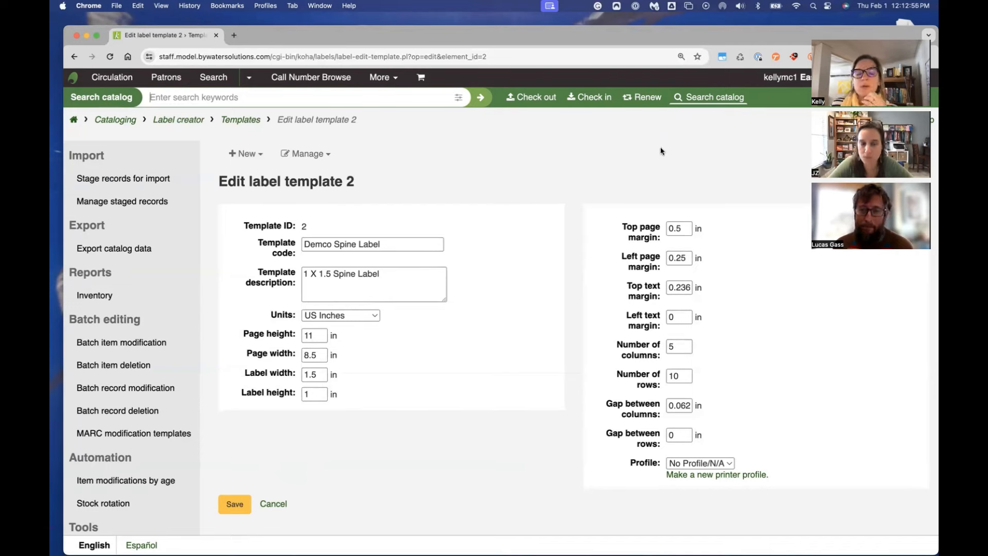
List the label layouts: Barcode and Spine printing itemcallnumber
left_click(306, 153)
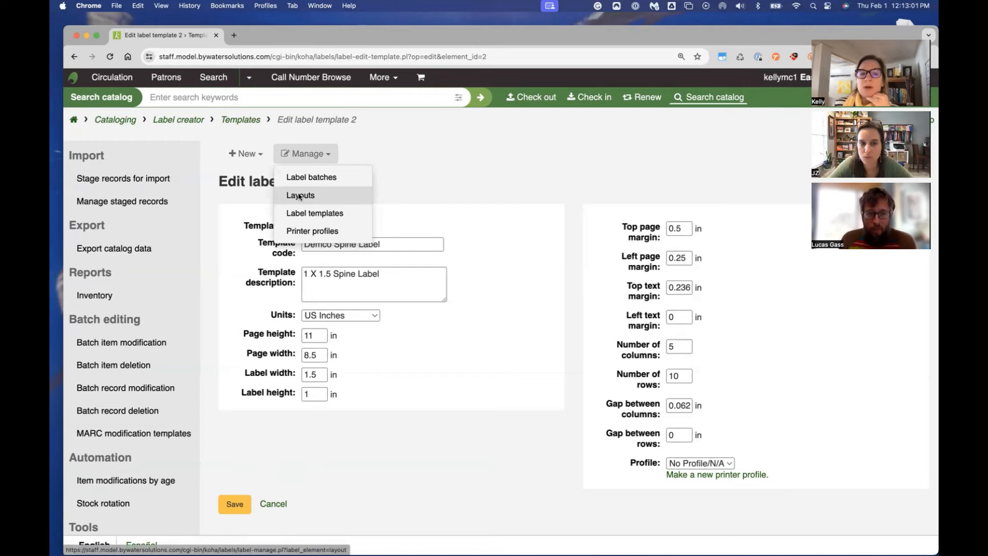
left_click(299, 196)
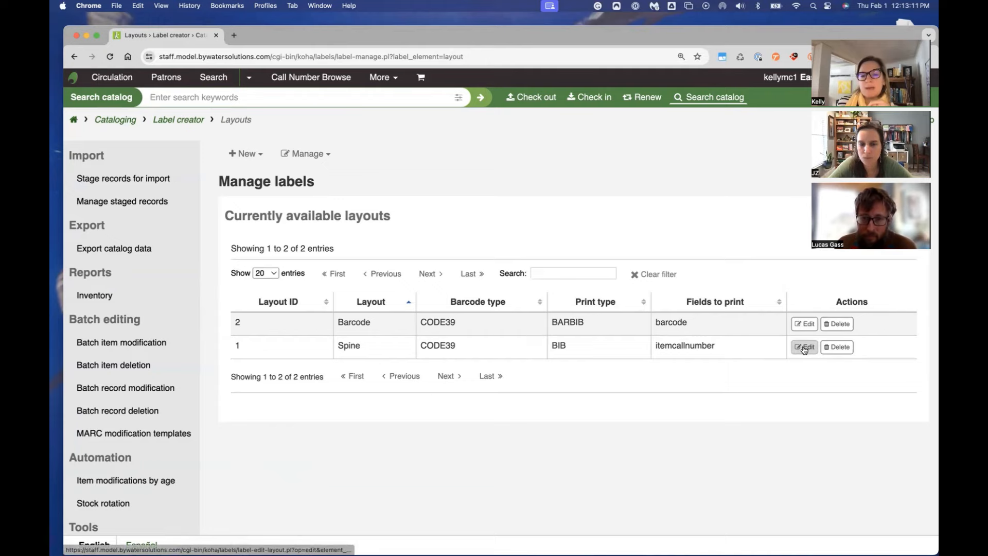
Edit the Spine layout: Code 39, bibliographic data, call number first, Times-Roman 10
left_click(804, 347)
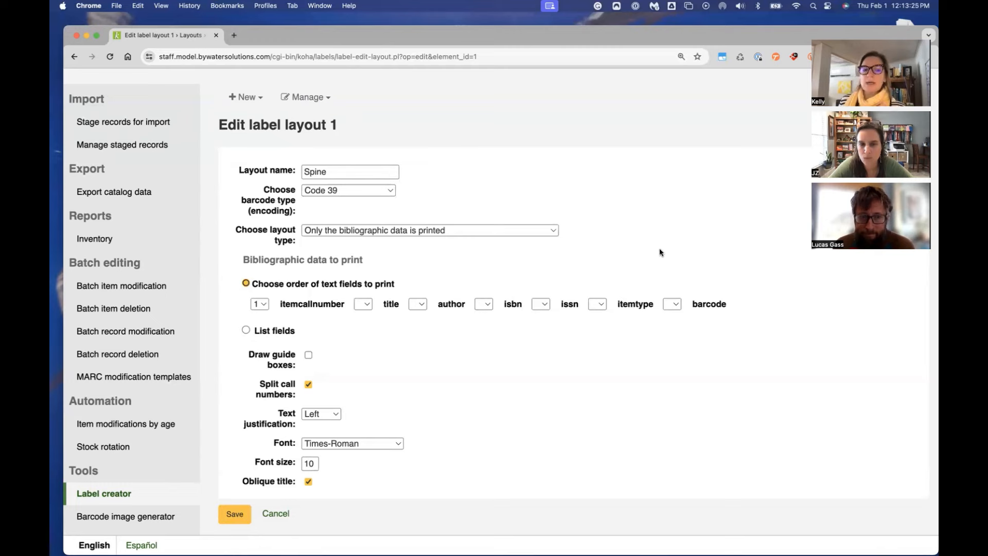
mouse_move(781, 309)
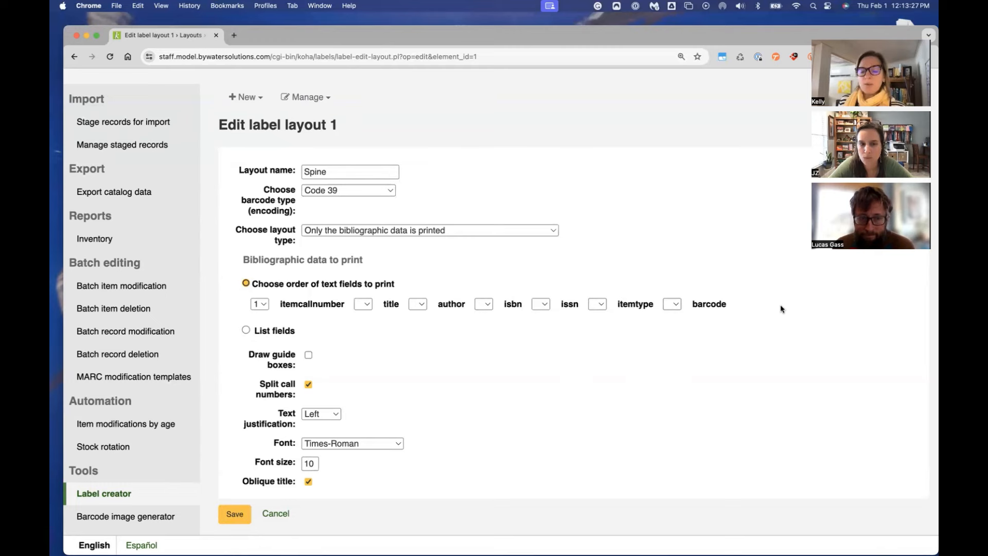
mouse_move(763, 310)
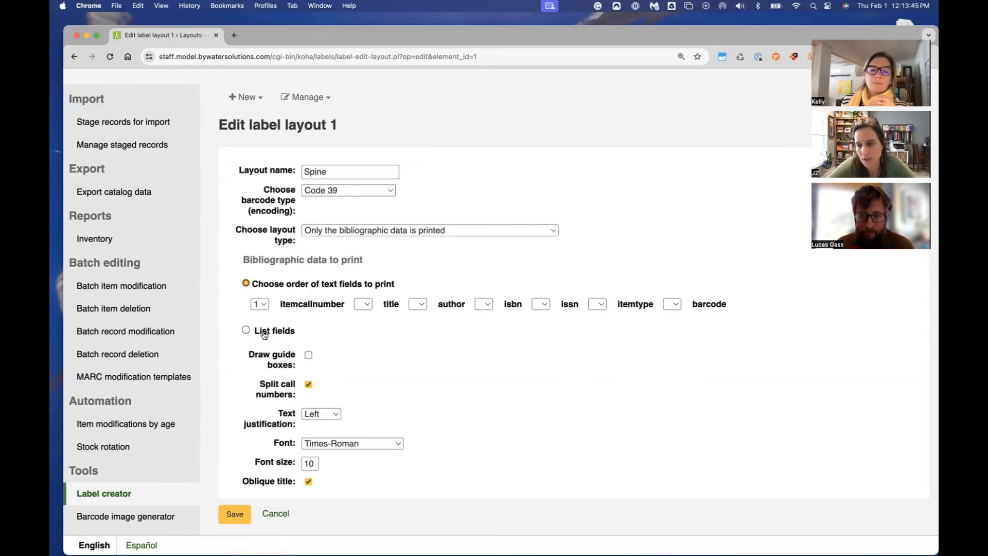
left_click(246, 331)
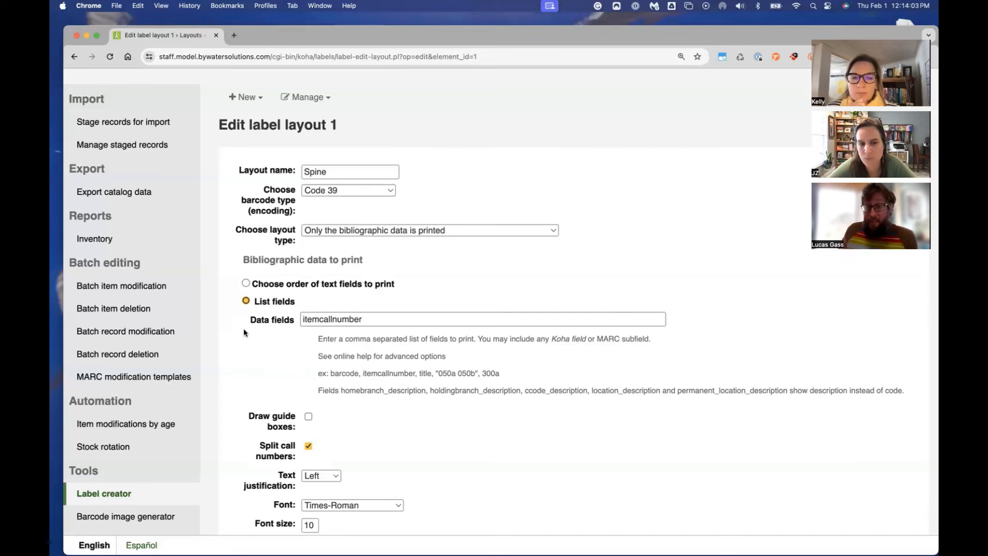
mouse_move(170, 249)
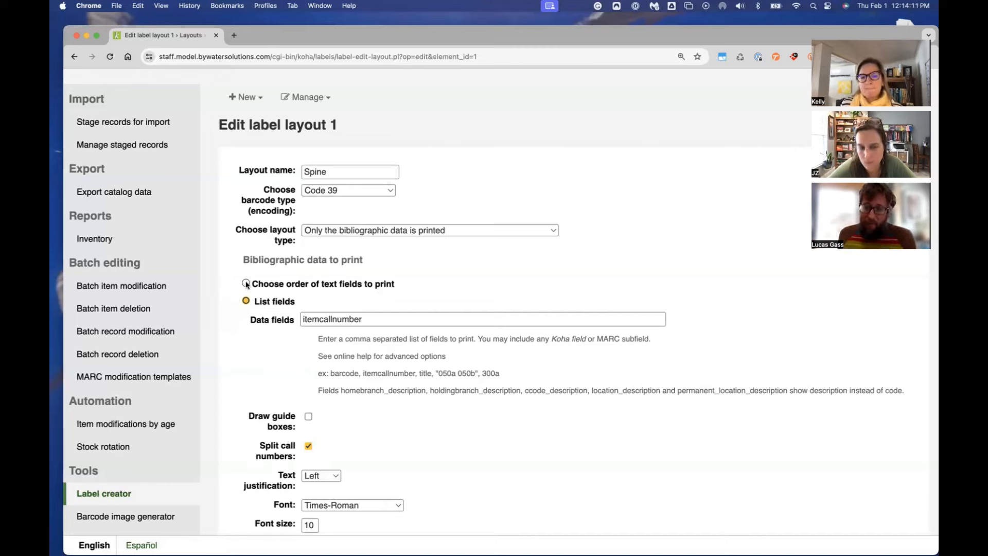
left_click(246, 284)
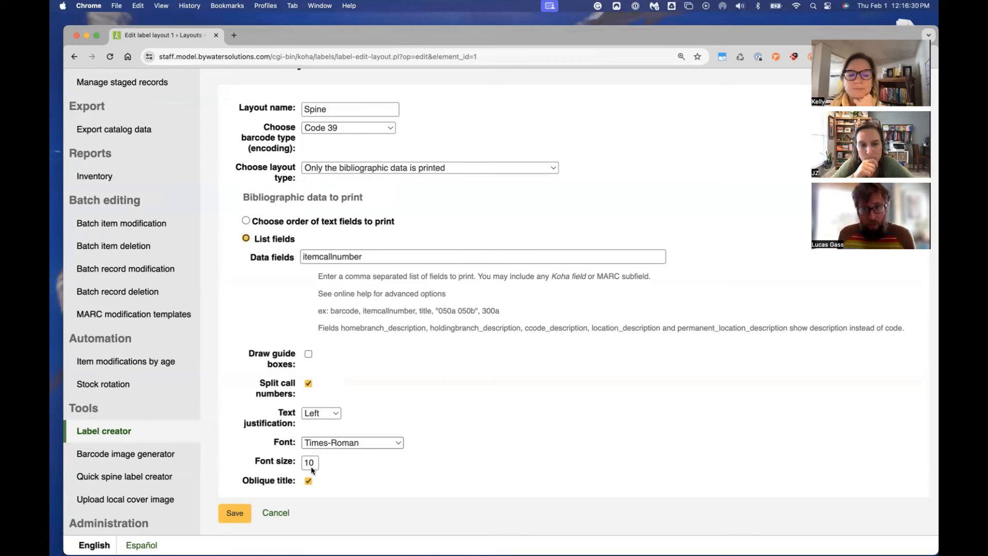
left_click(352, 443)
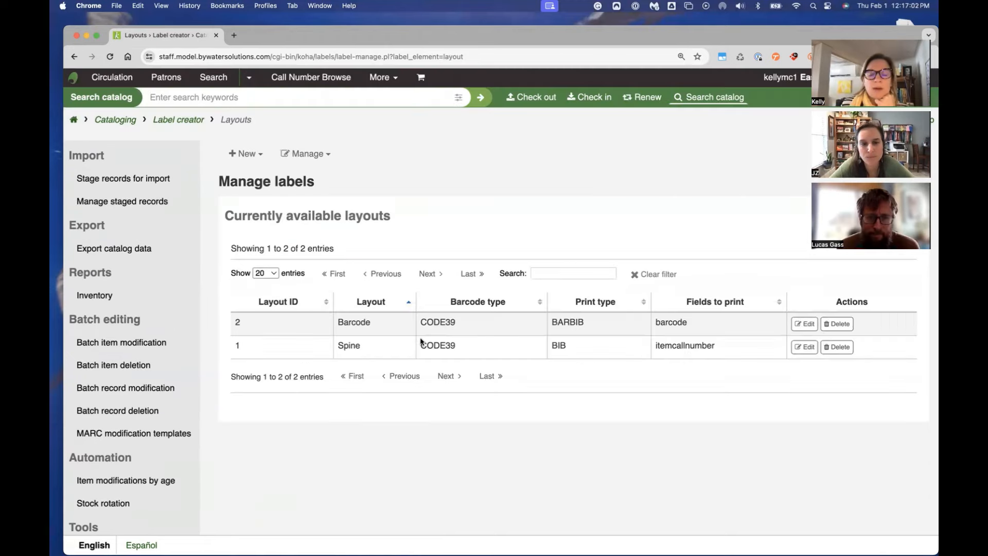
mouse_move(421, 333)
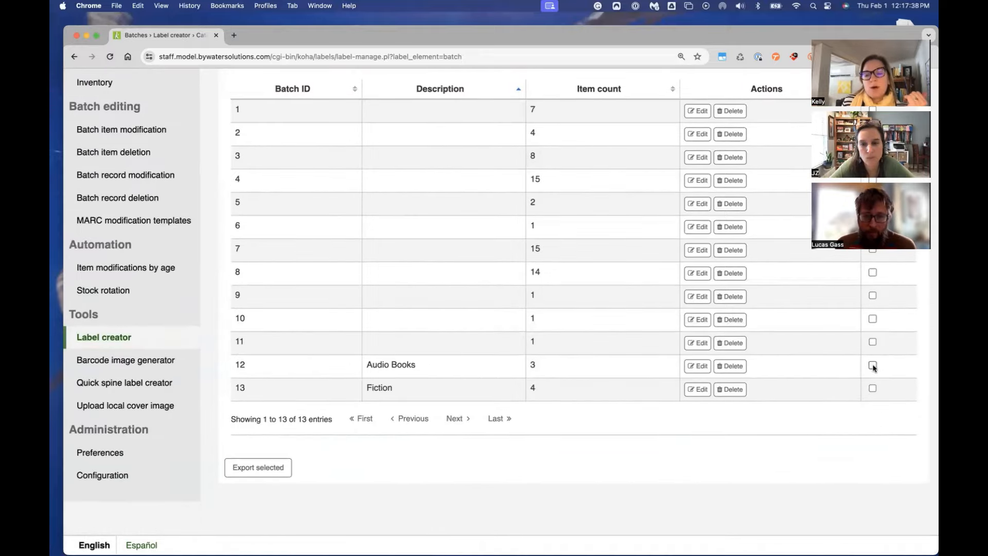
Tick batch 12, Audio Books, in the label batches list for export
left_click(872, 365)
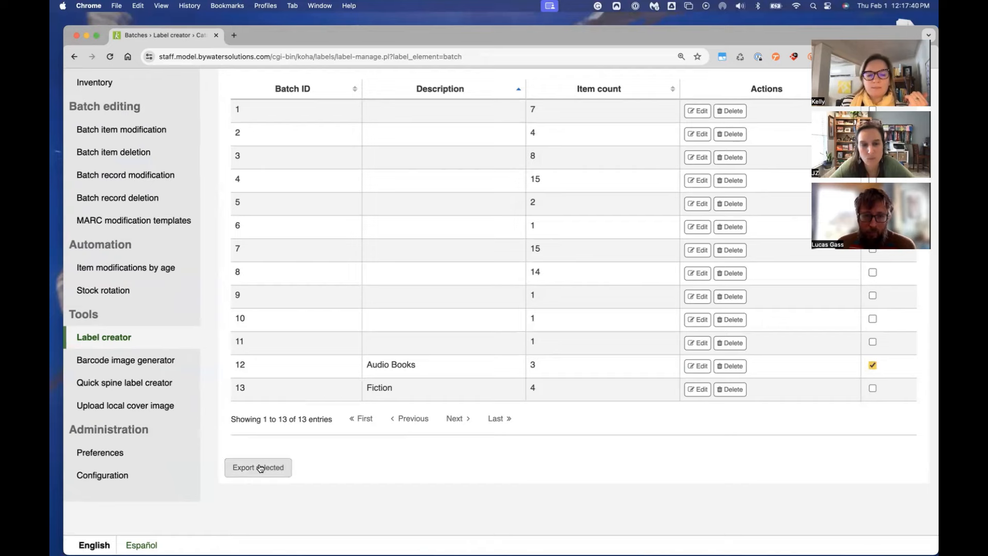
Export batch 12 with Demco Spine Label template and Spine layout, download and view the PDF
left_click(257, 467)
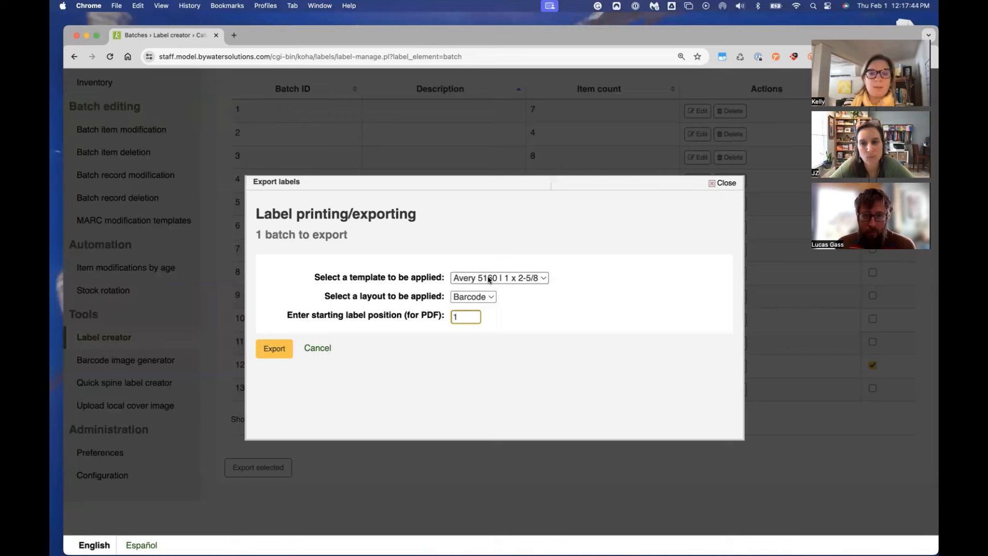
left_click(500, 277)
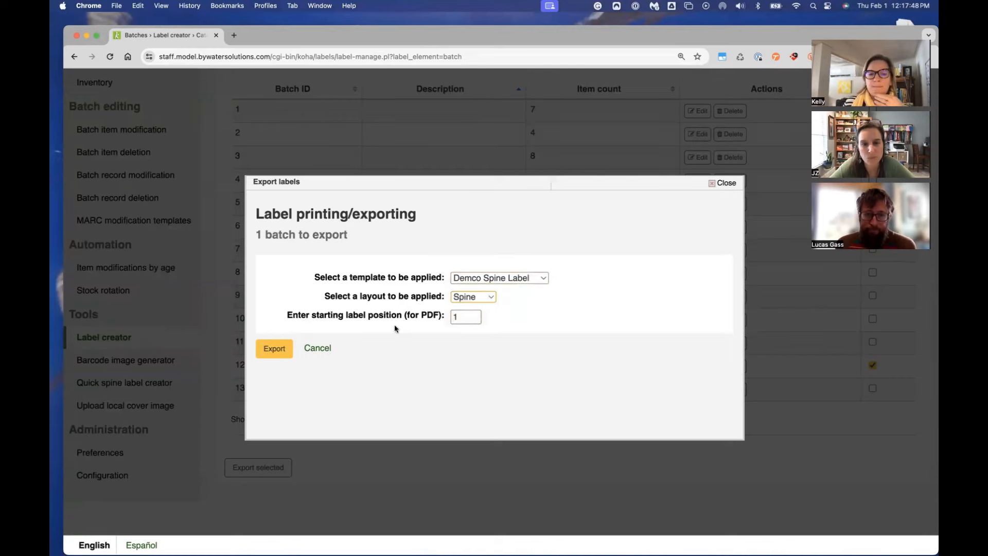
mouse_move(410, 327)
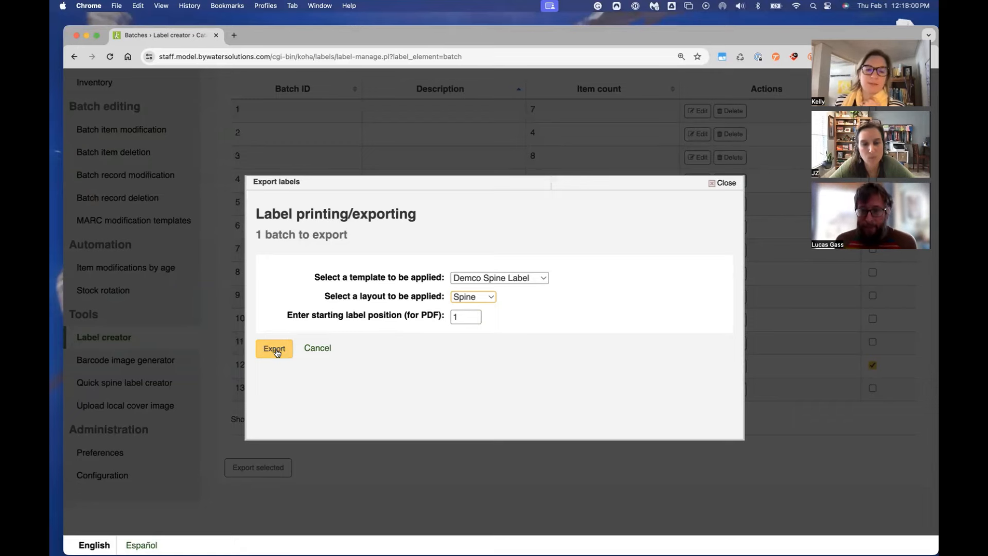
left_click(274, 348)
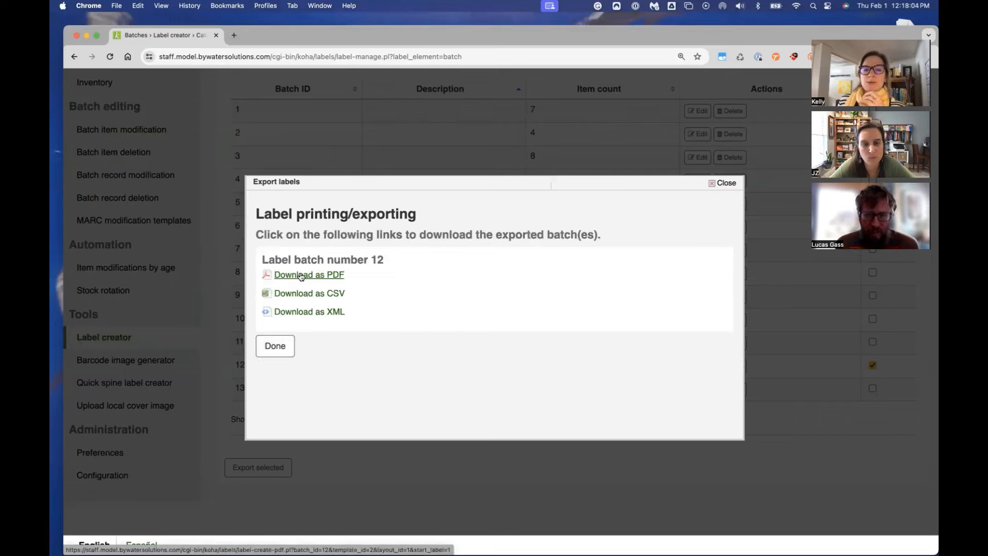
left_click(309, 274)
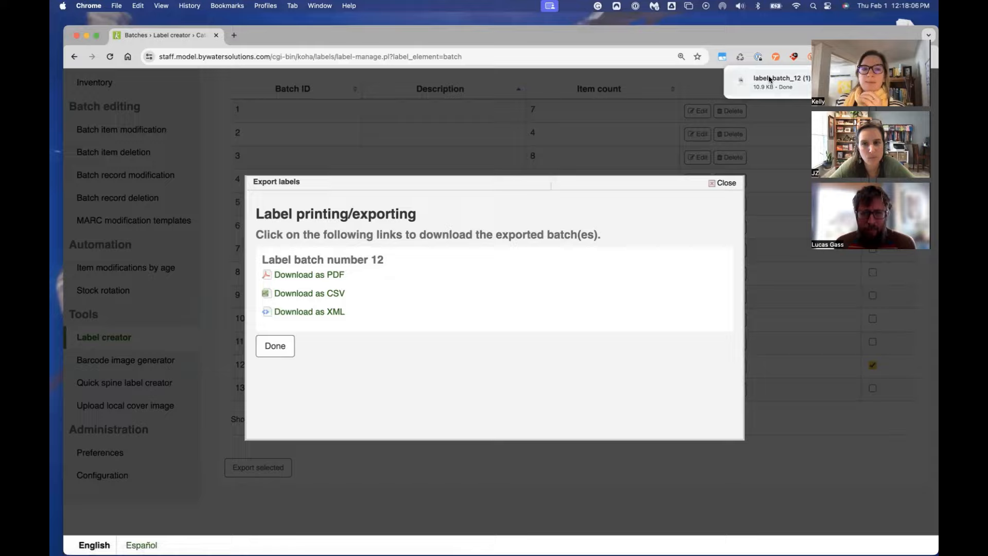
left_click(309, 274)
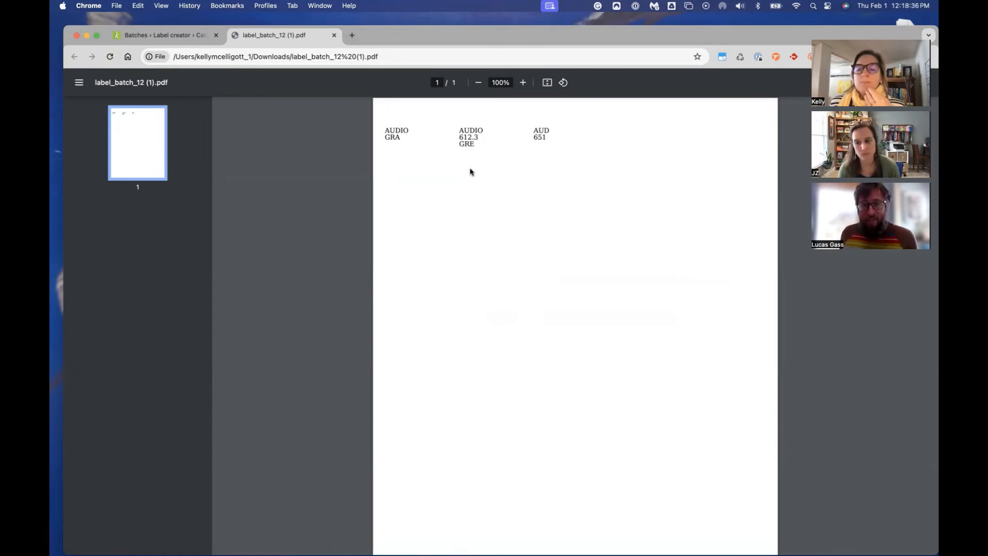
mouse_move(472, 173)
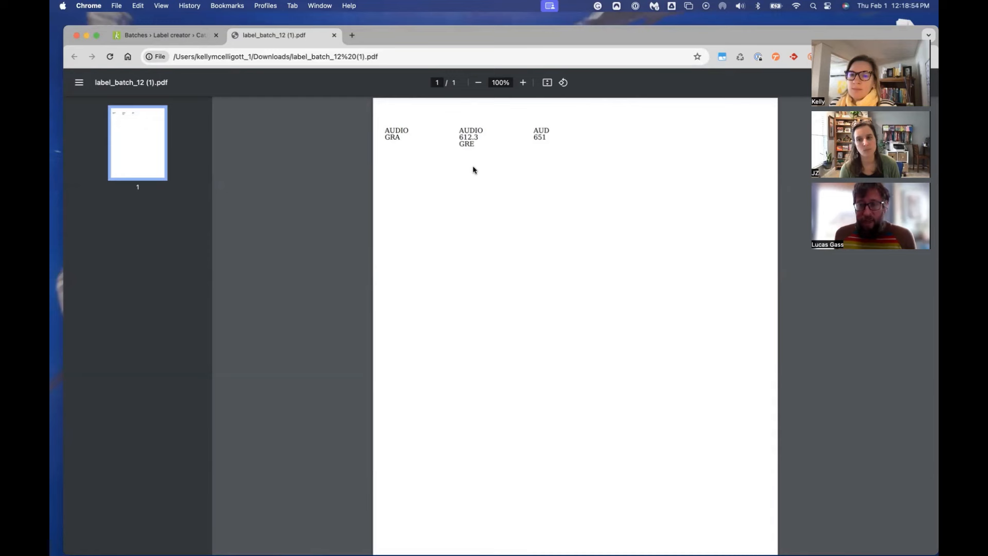
mouse_move(475, 171)
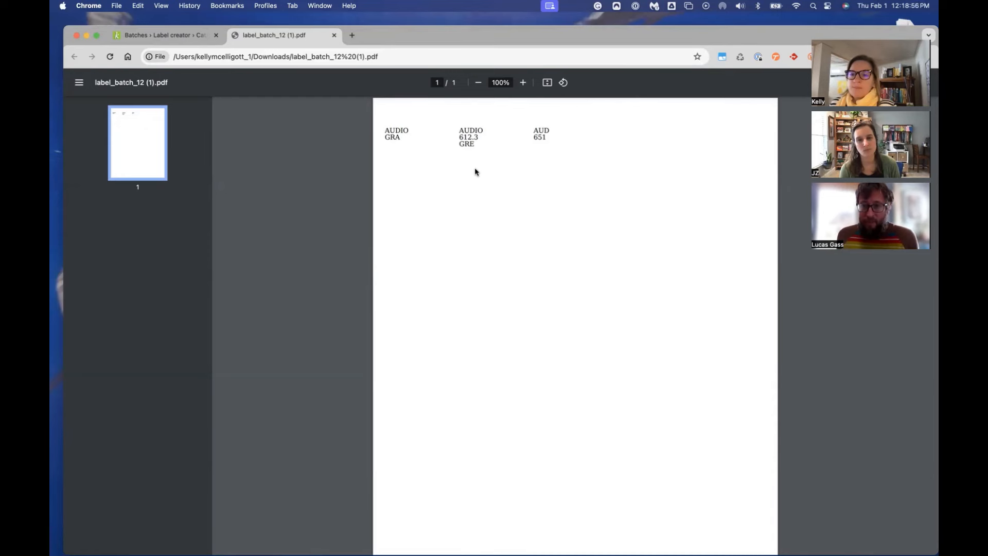
mouse_move(567, 67)
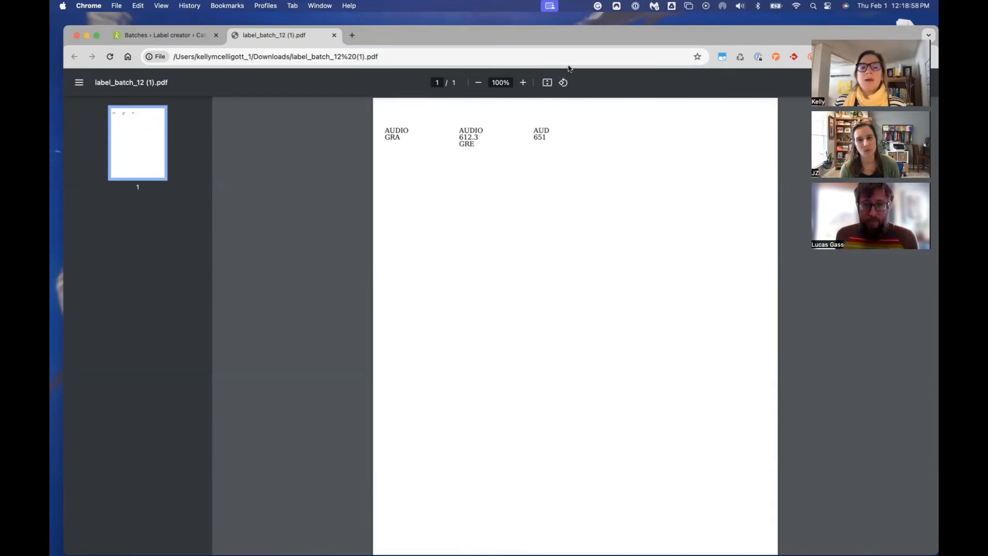